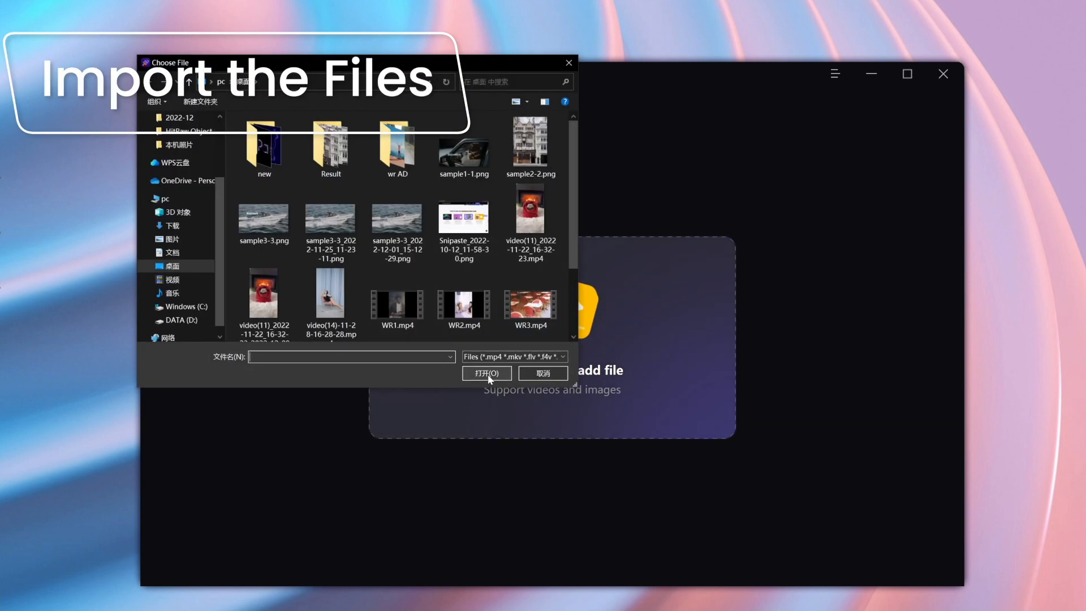
Step: Import WR1.mp4, WR2.mp4 and WR3.mp4 from the Choose File dialog
click(398, 282)
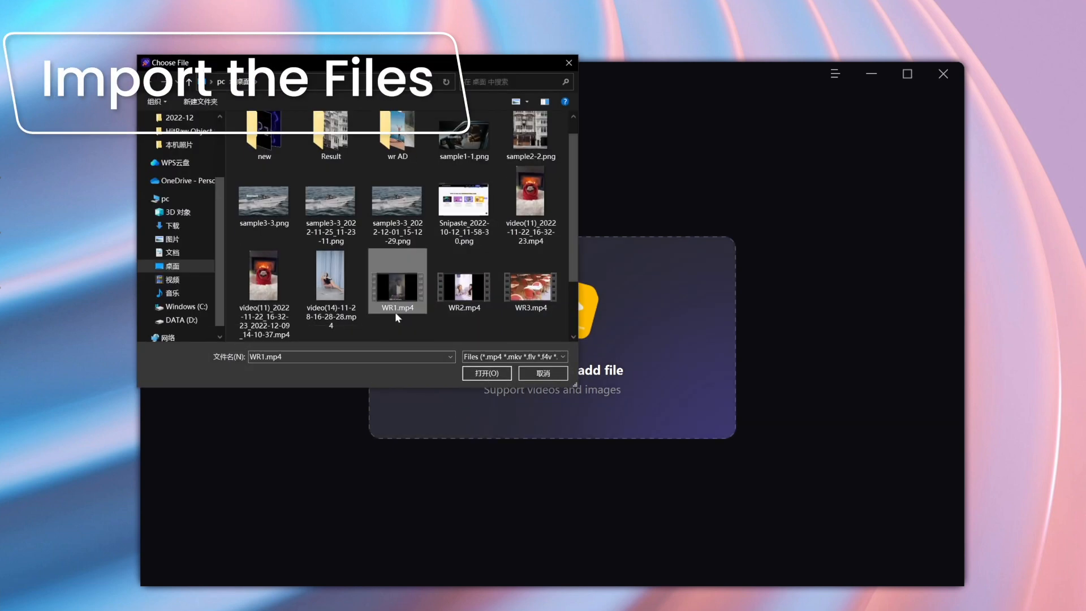
click(531, 281)
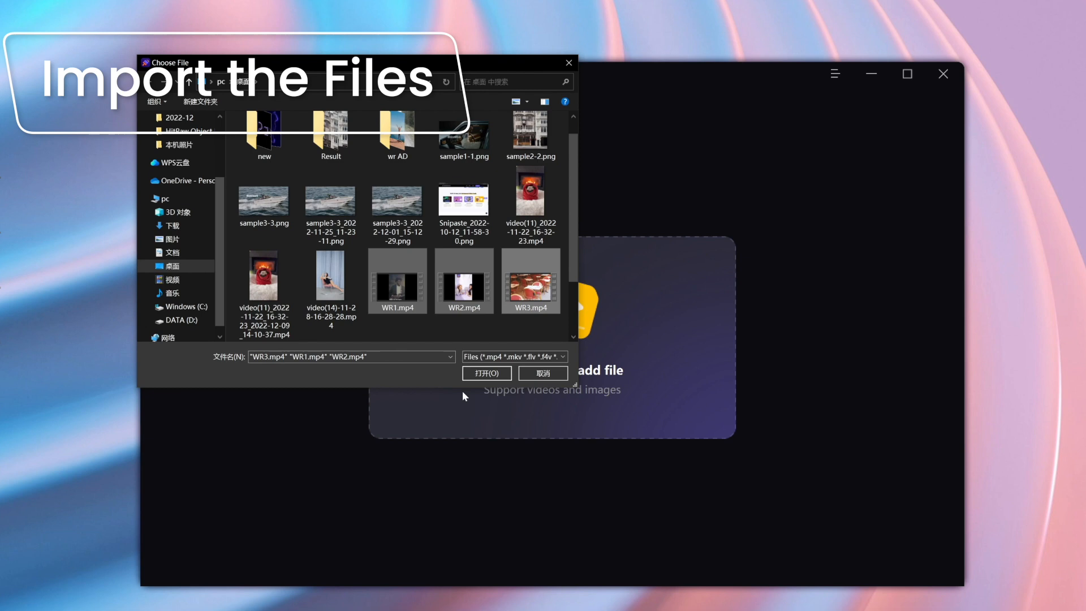
click(485, 372)
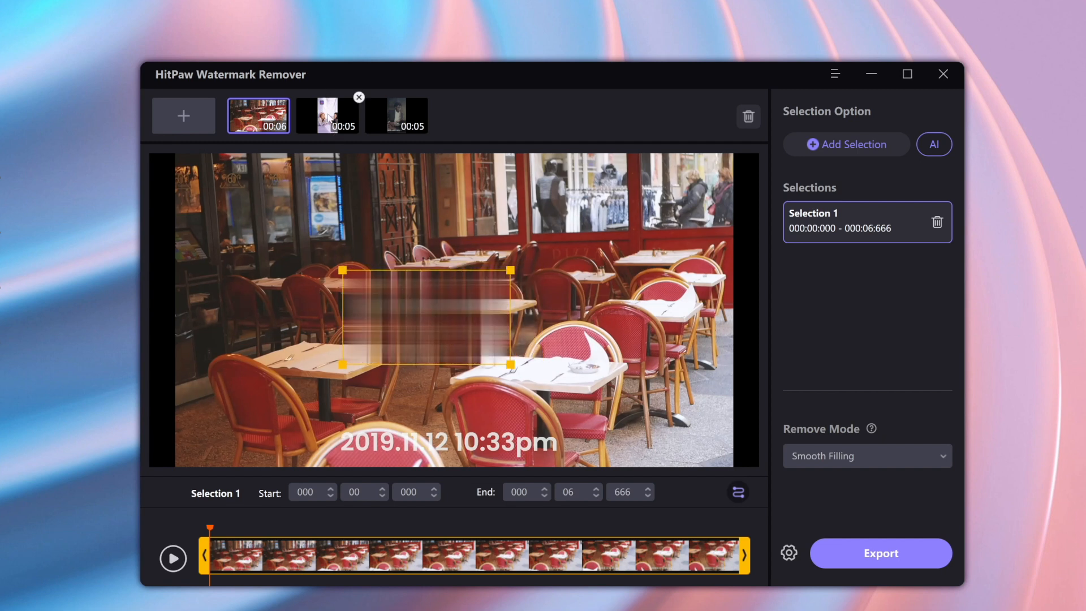
Step: Switch to the cake clip, choose Matte Filling and place the sample patch just below the logo
click(327, 116)
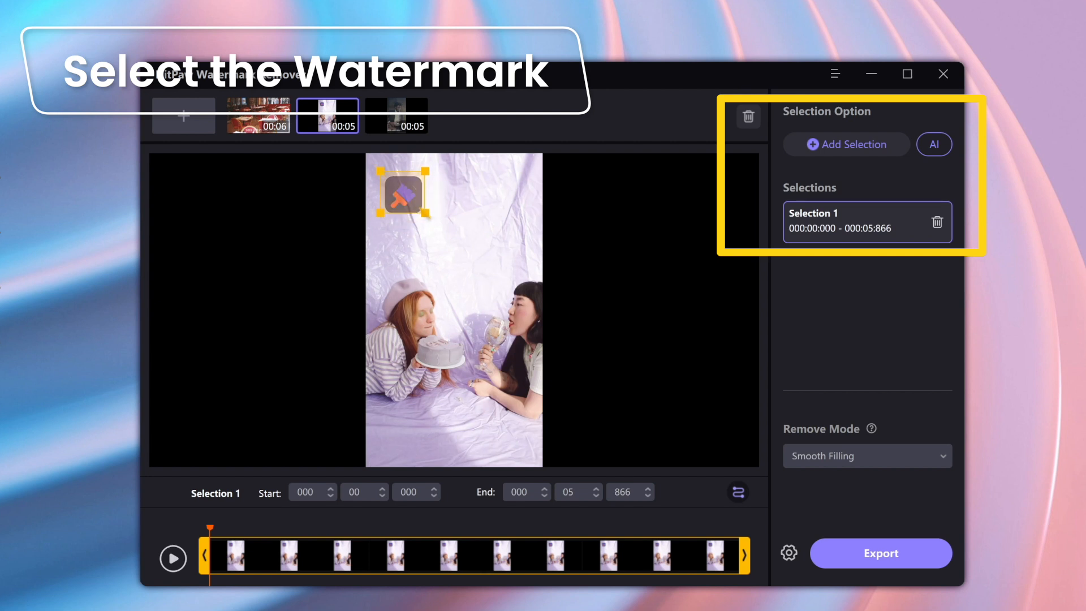
click(866, 456)
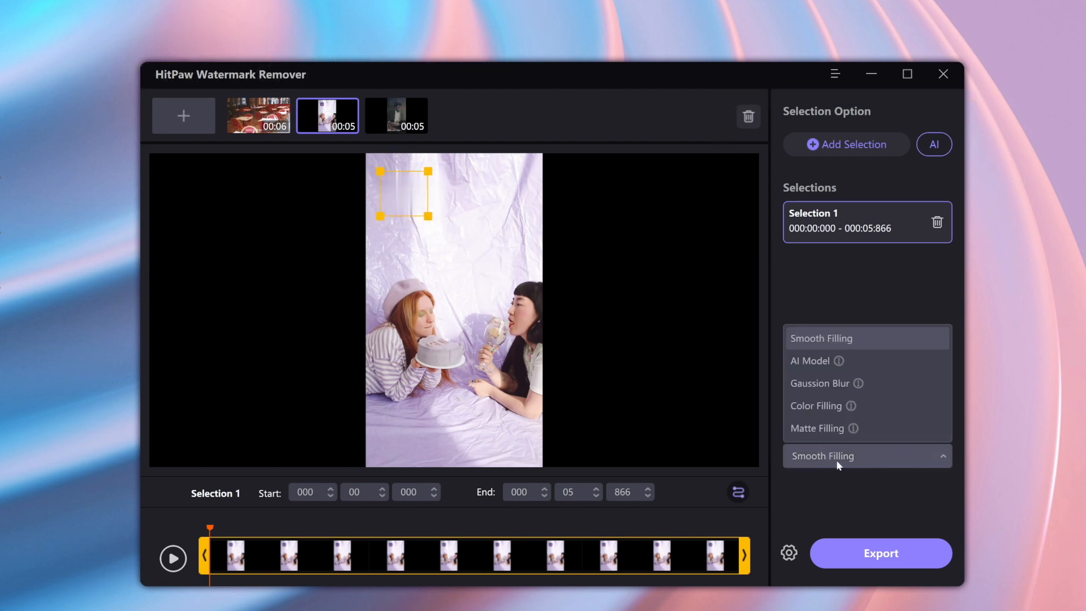
click(816, 427)
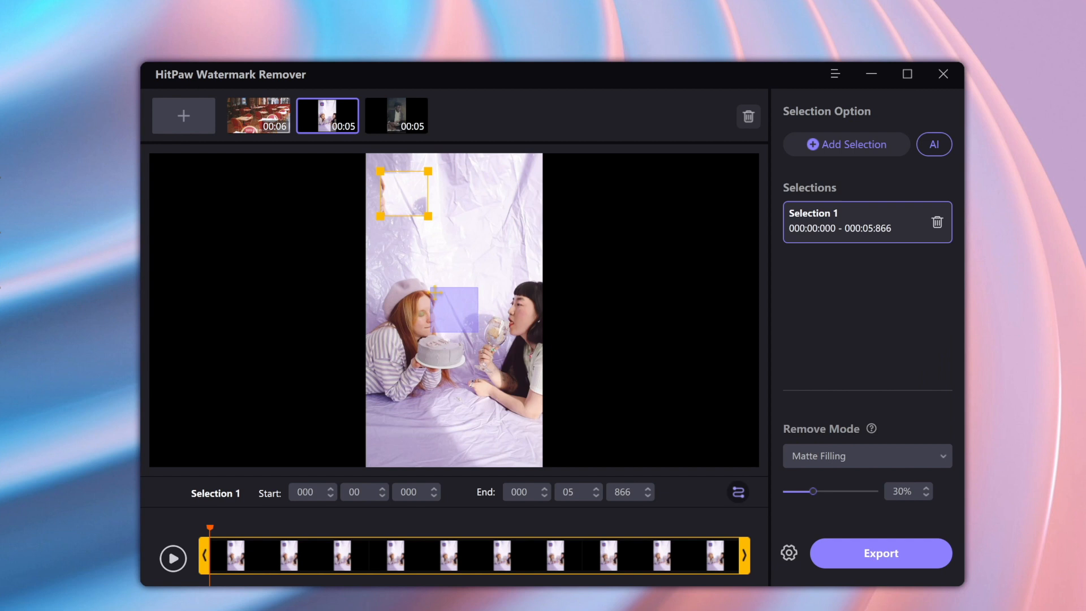
drag(447, 308, 474, 186)
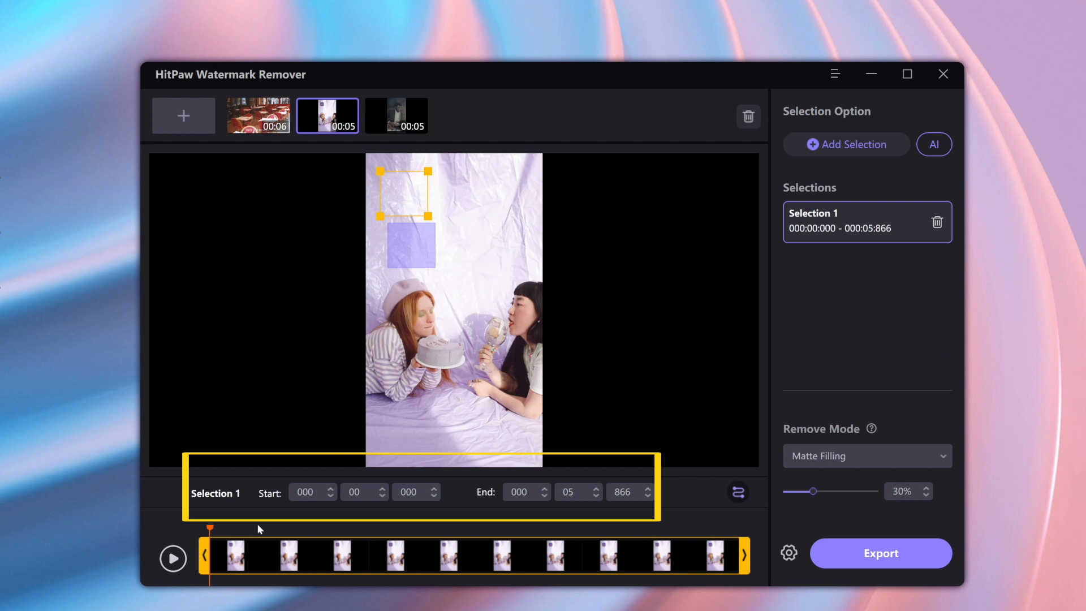
Step: Preview the cake clip, raise matte strength to 44% and change the mode toward Color Filling
click(172, 557)
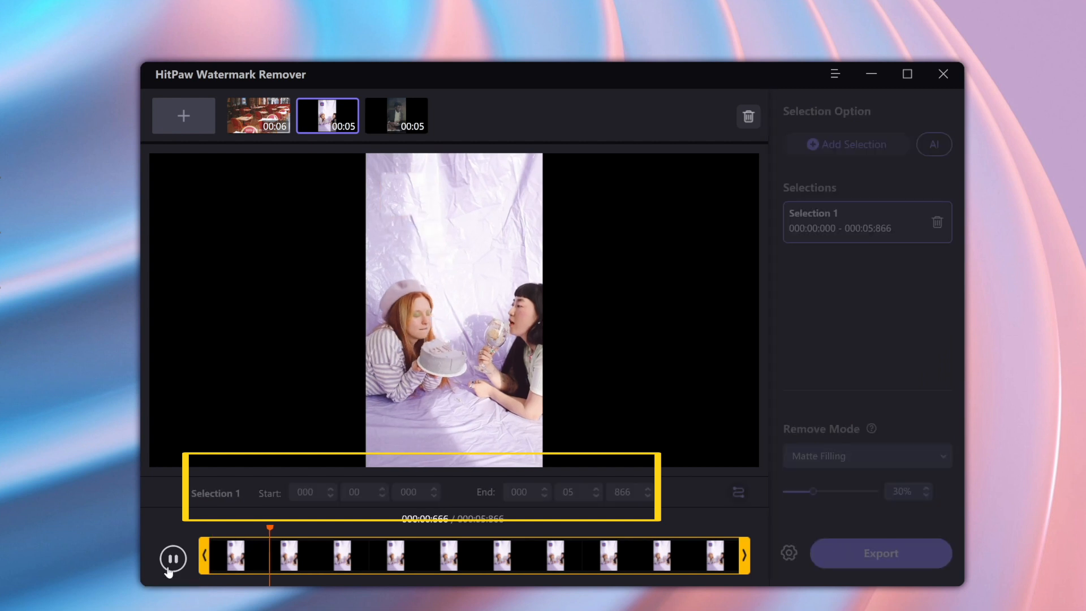
click(172, 558)
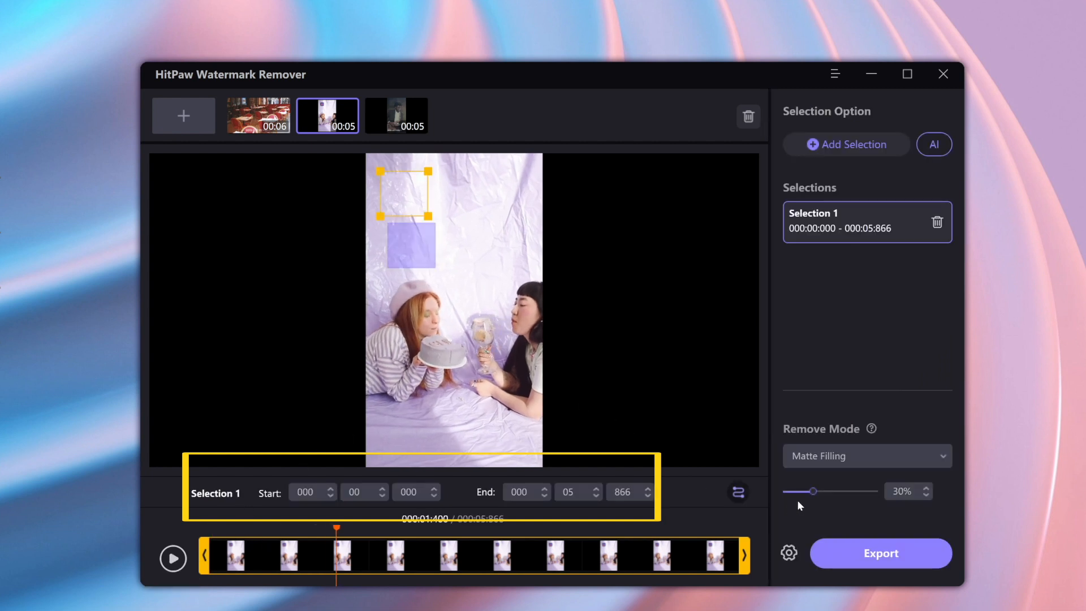
drag(803, 491, 824, 490)
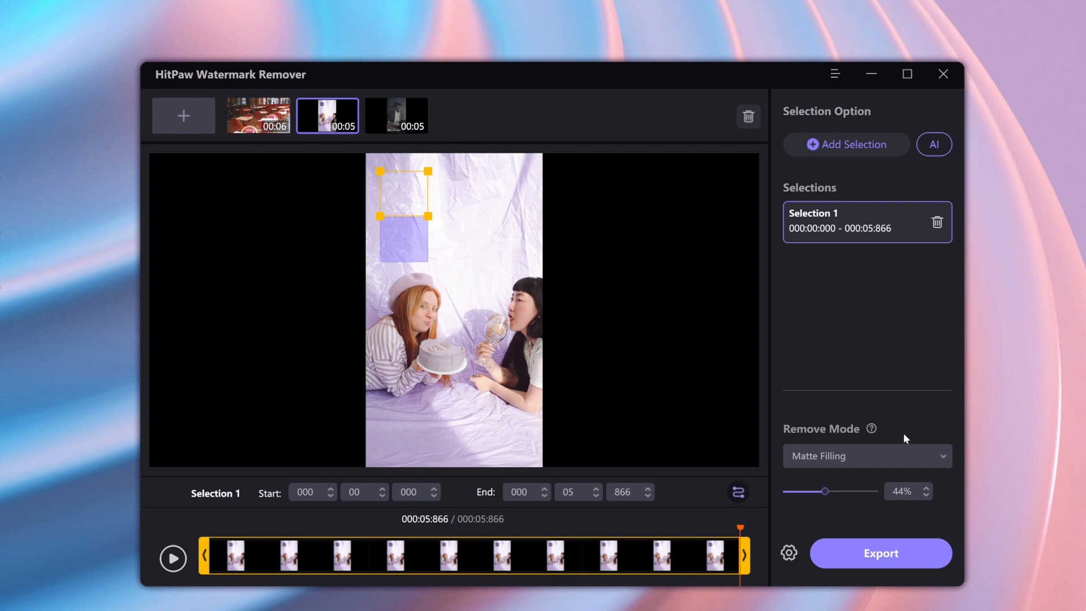
click(866, 456)
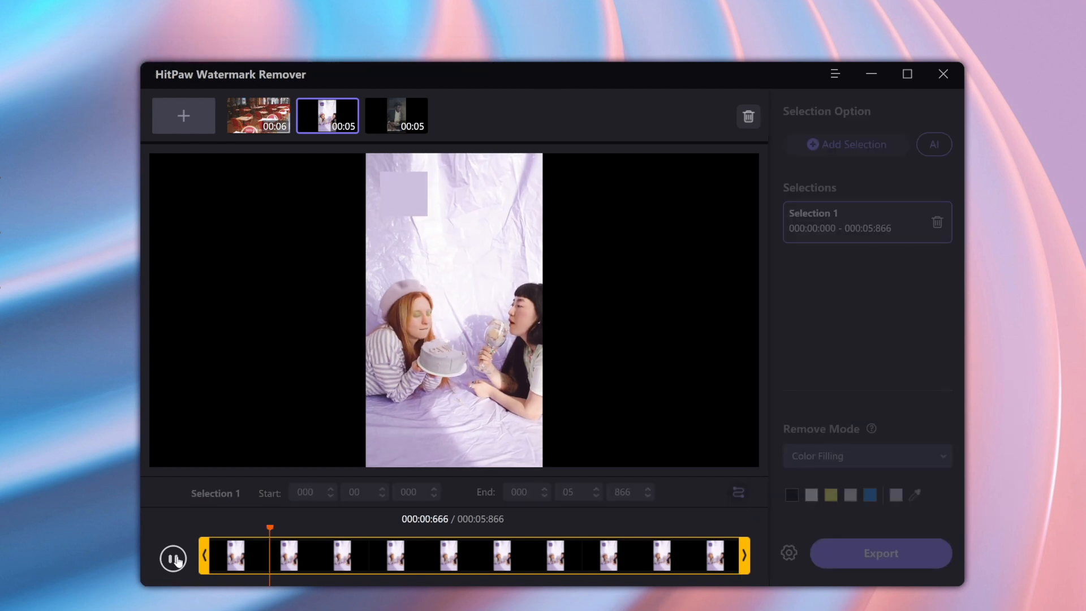
Step: Switch back to Matte Filling at 42% with the sample patch shifted lower, then preview
click(865, 456)
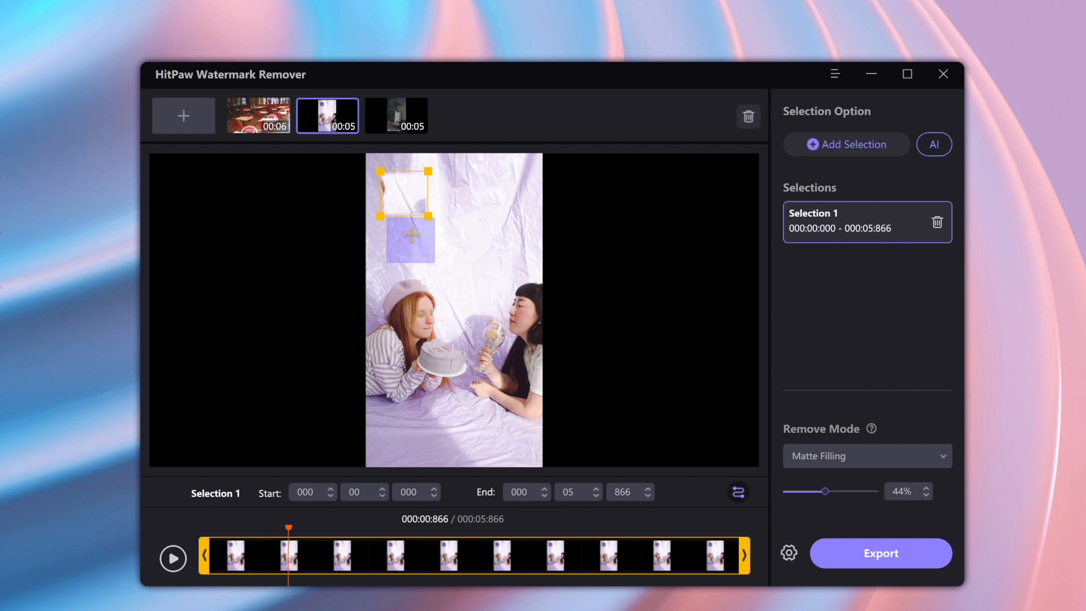
drag(408, 232, 409, 249)
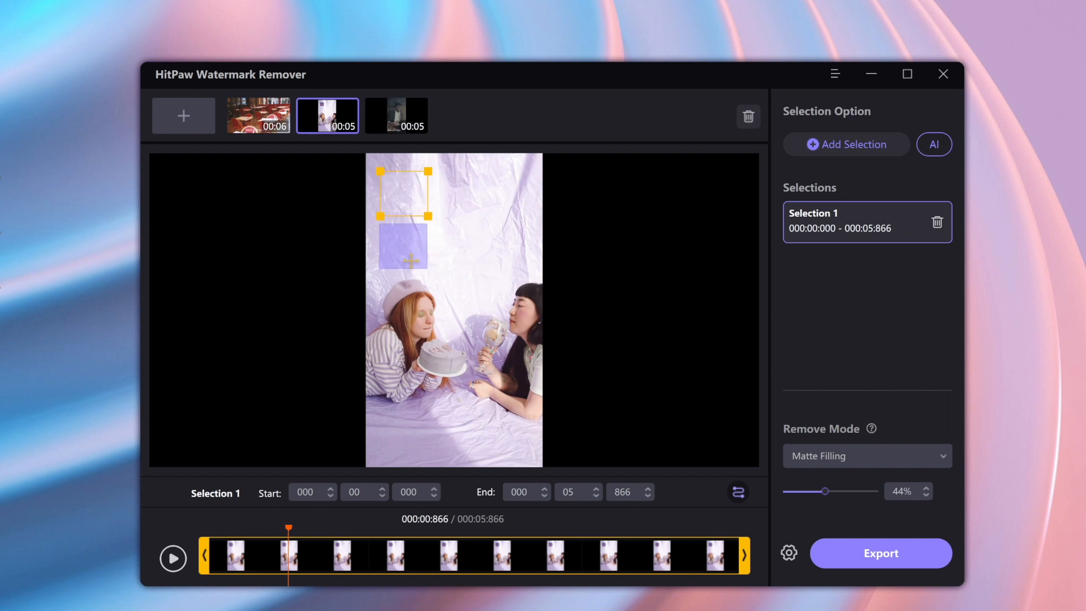
click(172, 558)
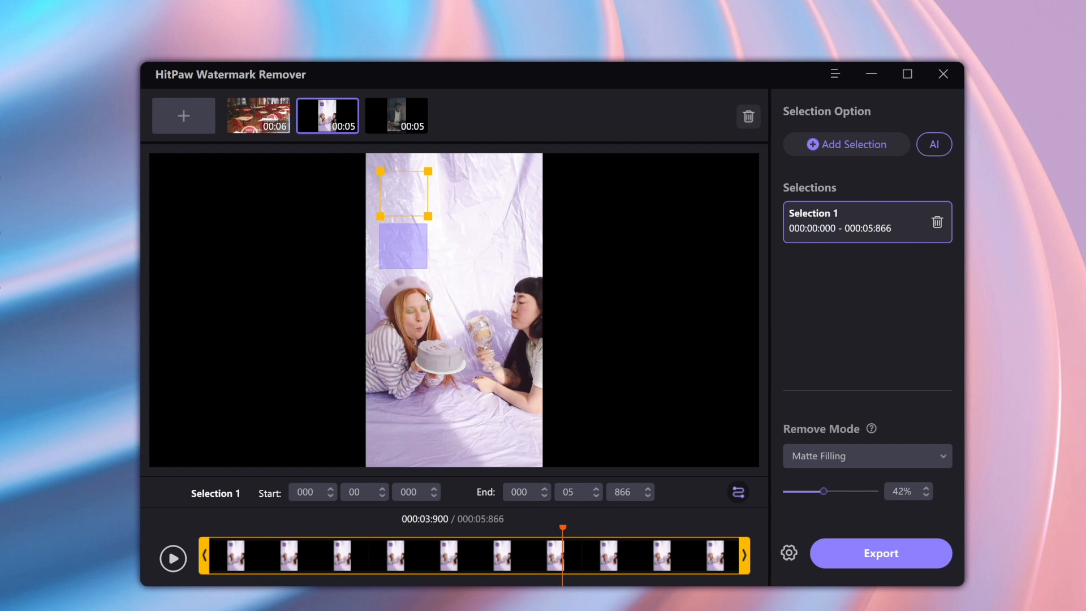
Step: Play the preview and switch to the café clip with Smooth Filling over its date stamp
click(172, 557)
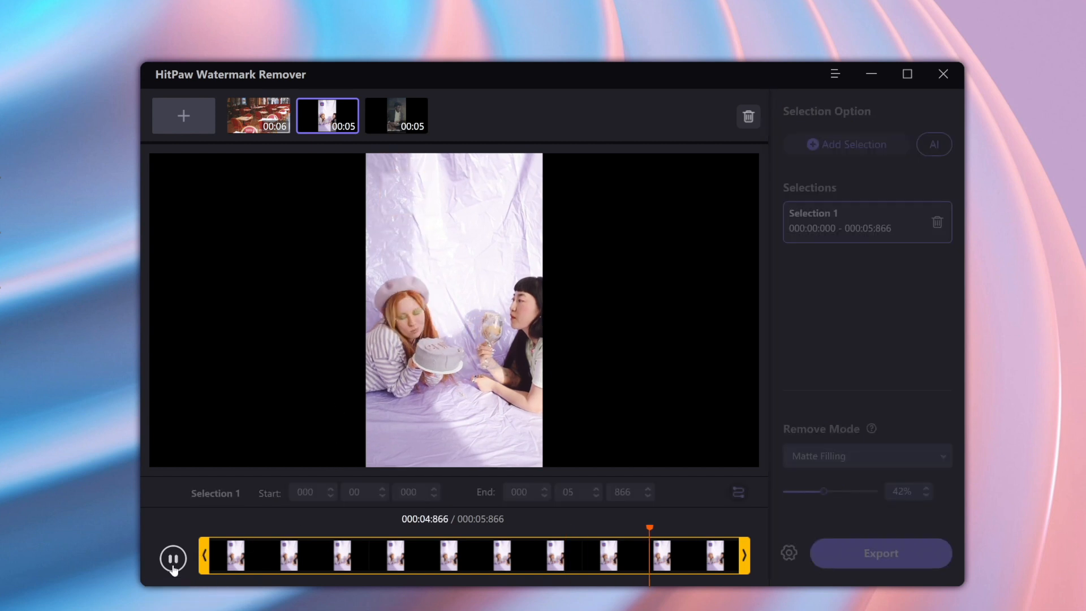
click(258, 115)
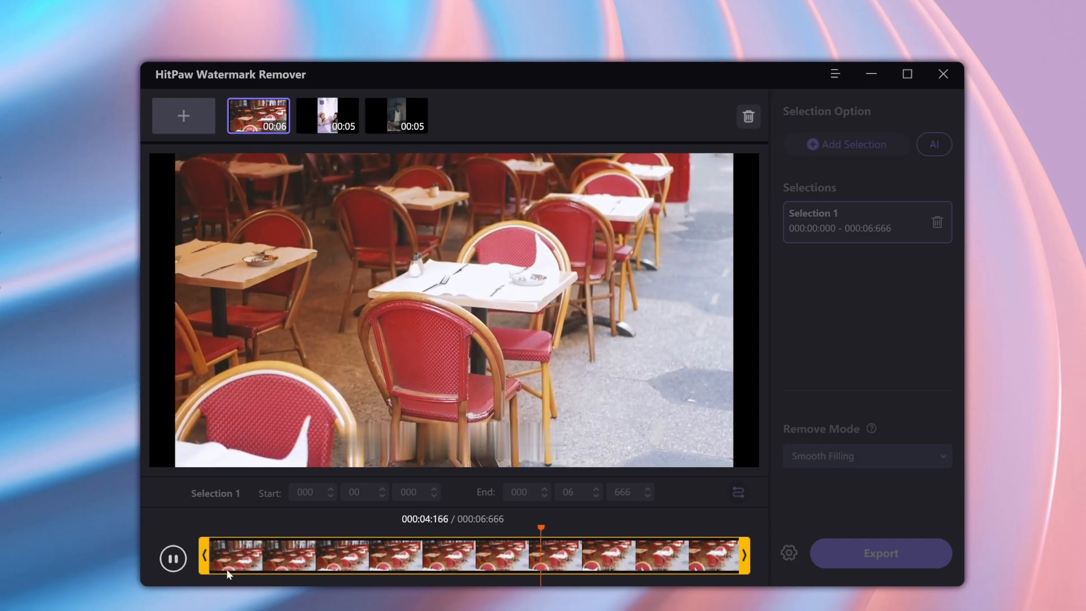